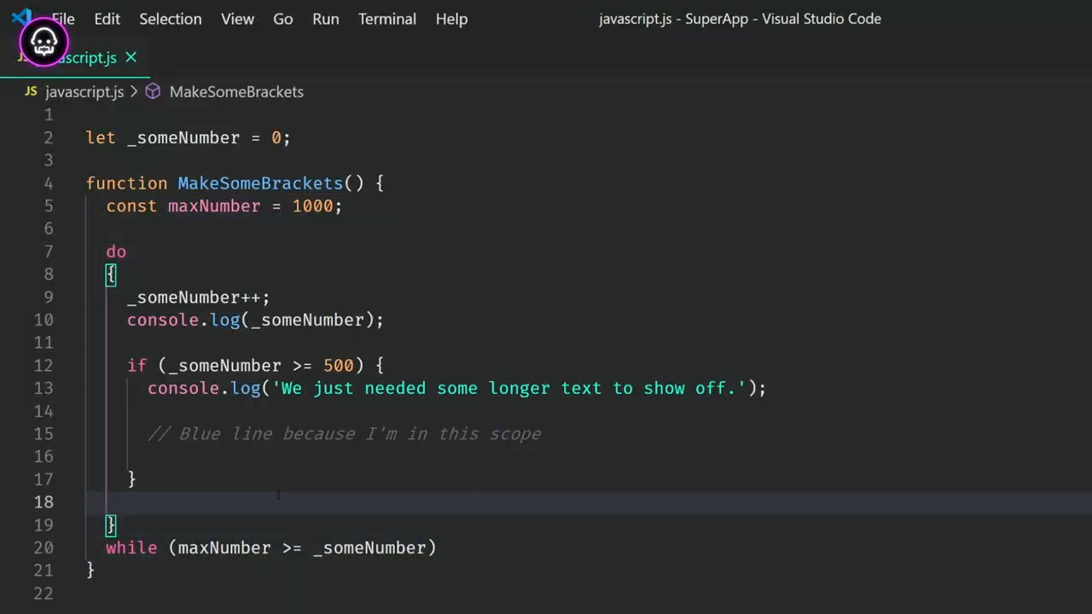
Step: Run 'Preferences: Open Settings (UI)' from the Command Palette by typing 'pref'
{"action": "type", "text": "pre"}
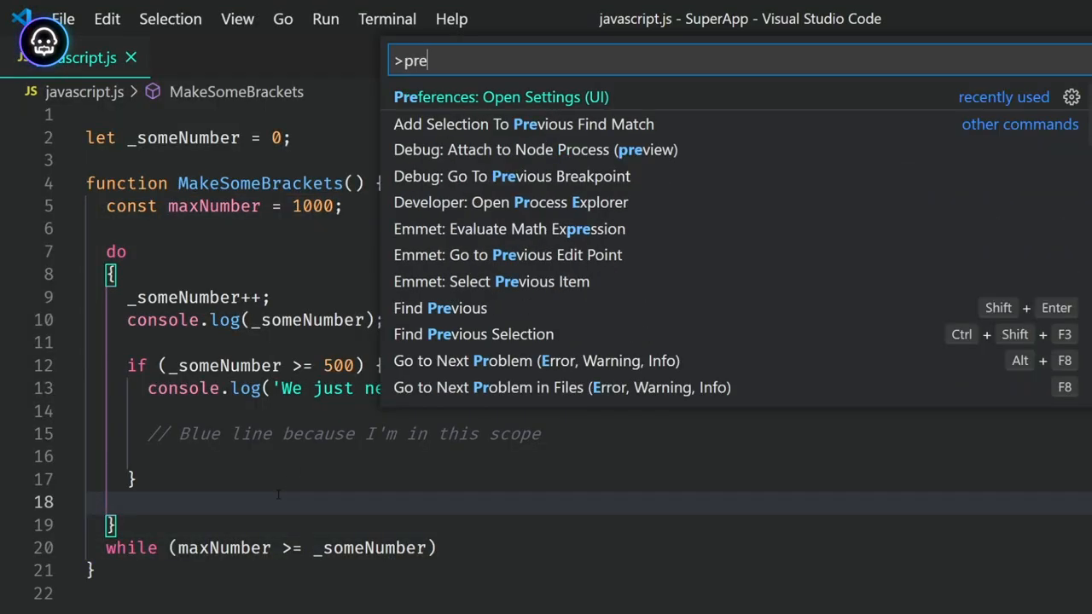
{"action": "type", "text": "f"}
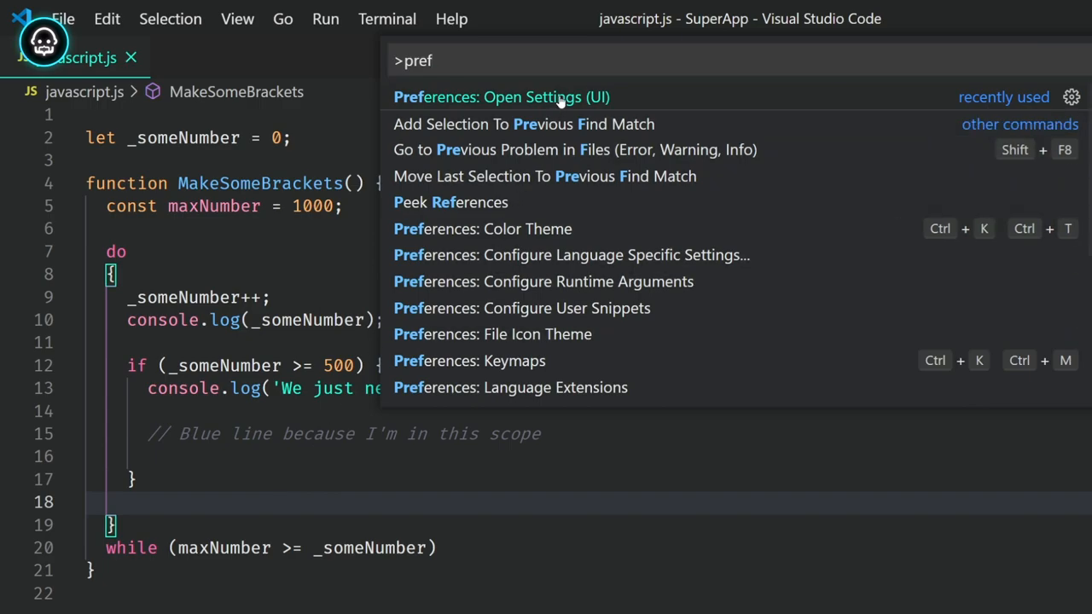
{"action": "left_click", "coordinate": [502, 96]}
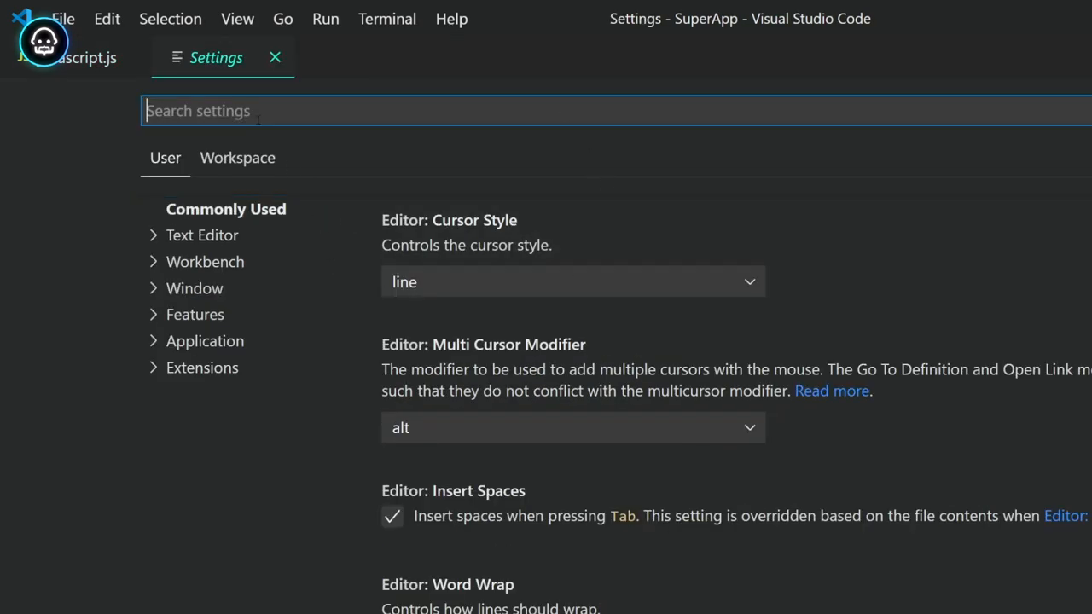
Step: Filter settings for 'brack' and scroll through the Bracket Pair Colorizer 2 options
{"action": "type", "text": "bracket p"}
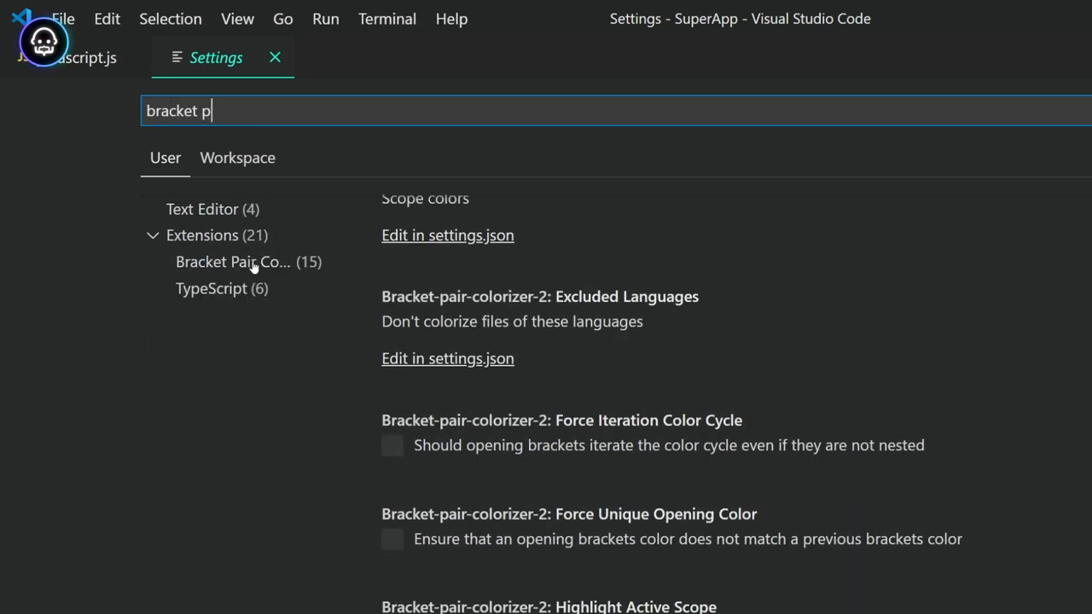
{"action": "left_click", "coordinate": [232, 263]}
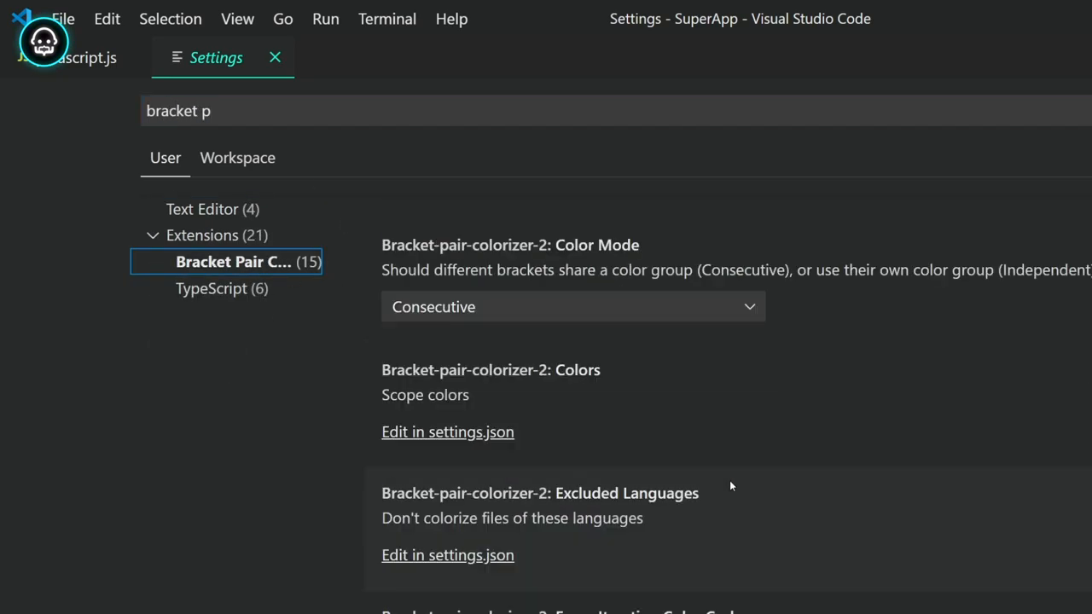
{"action": "scroll", "scroll_direction": "down", "scroll_amount": 3}
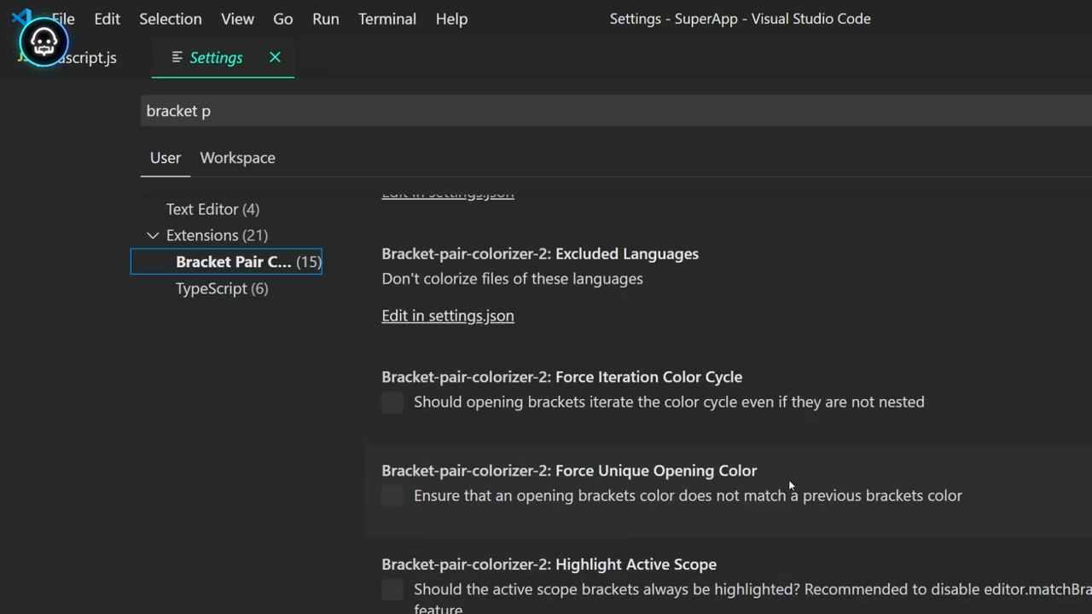
{"action": "scroll", "scroll_direction": "down", "scroll_amount": 3}
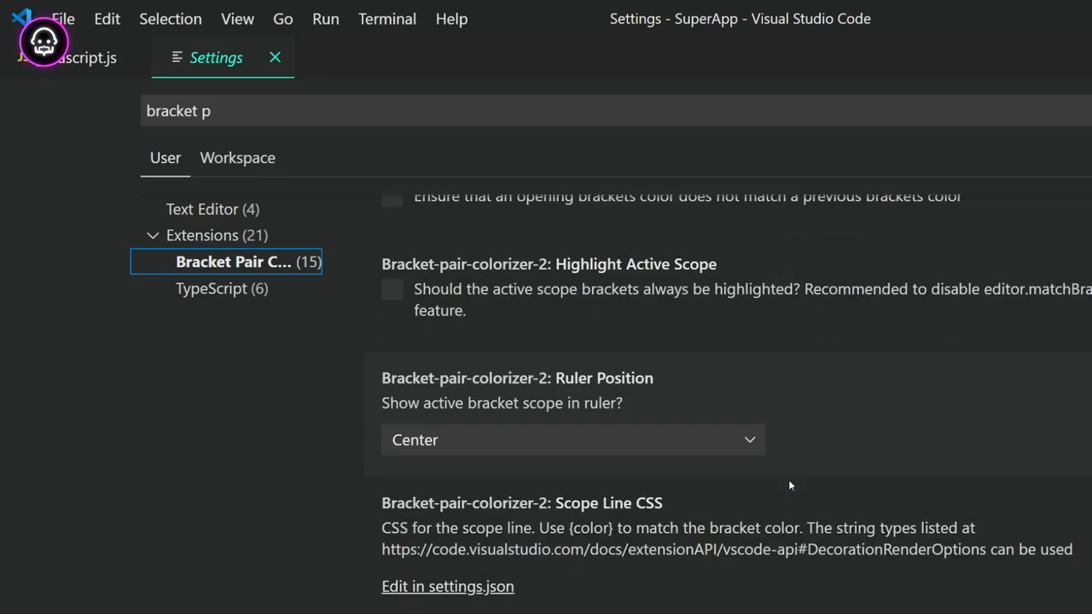
{"action": "scroll", "scroll_direction": "down", "scroll_amount": 3}
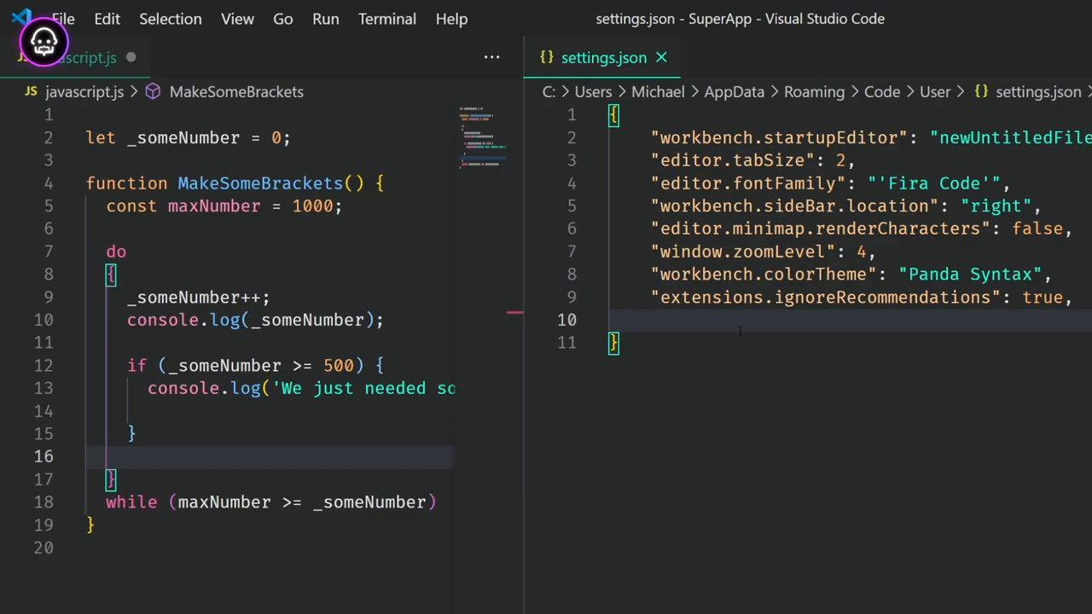
Step: Insert bracket-pair-colorizer-2.colors with values Red, #ffff00 and rgba(0,250,255...)
{"action": "type", "text": "\"\""}
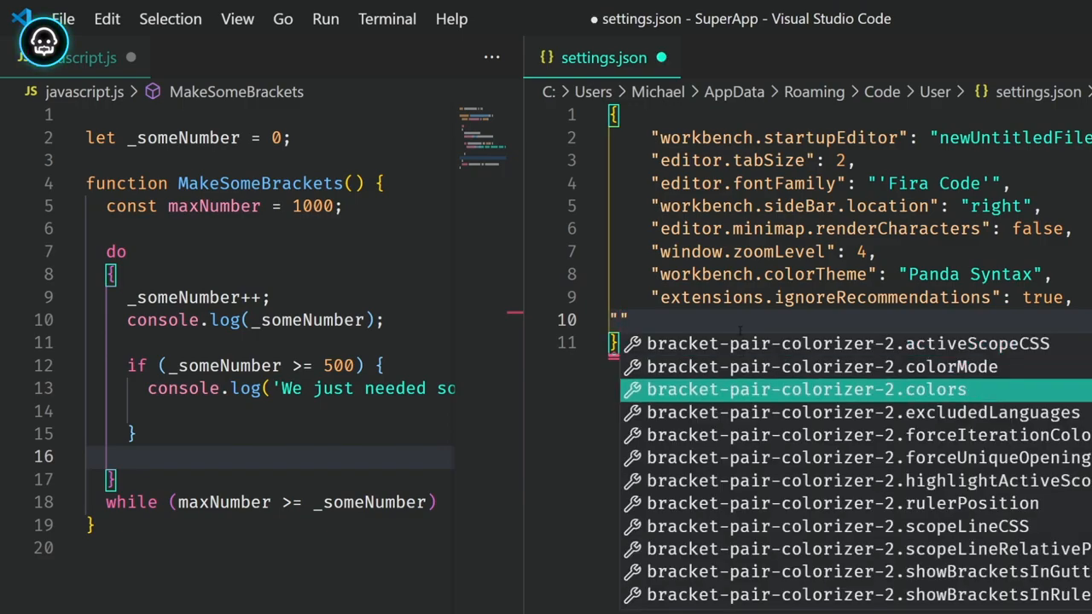
{"action": "left_click", "coordinate": [805, 389]}
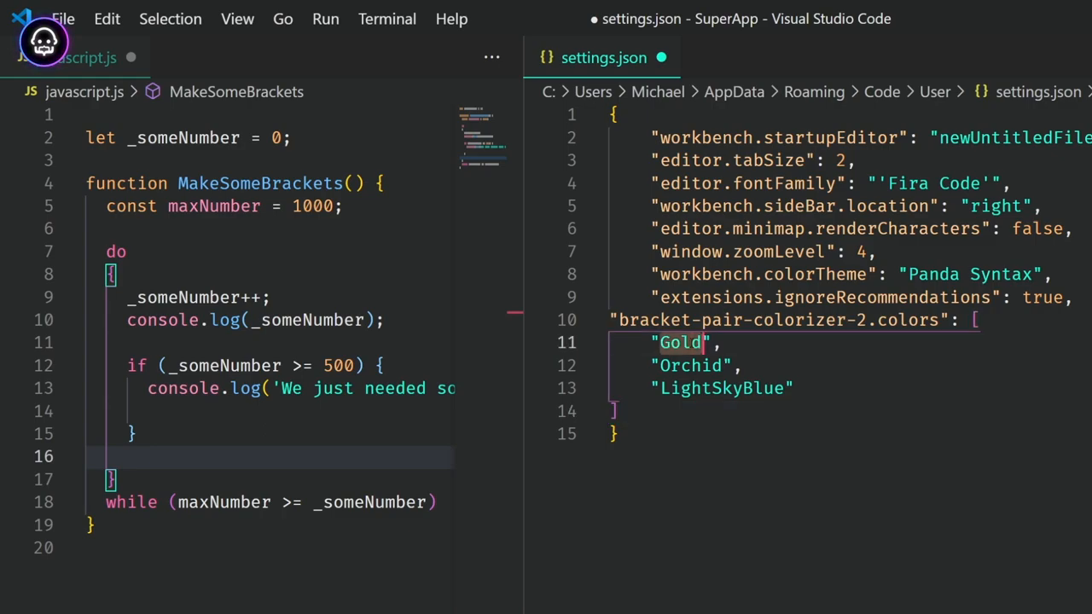
{"action": "type", "text": "Red"}
{"action": "left_click", "coordinate": [851, 366]}
{"action": "type", "text": "\"#"}
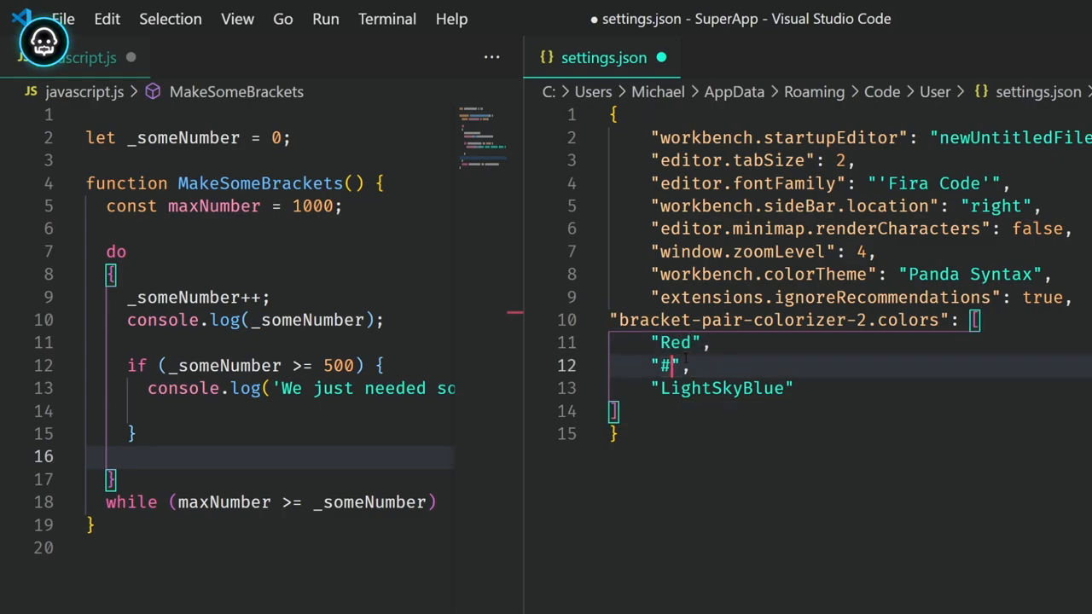
{"action": "type", "text": "ffff00"}
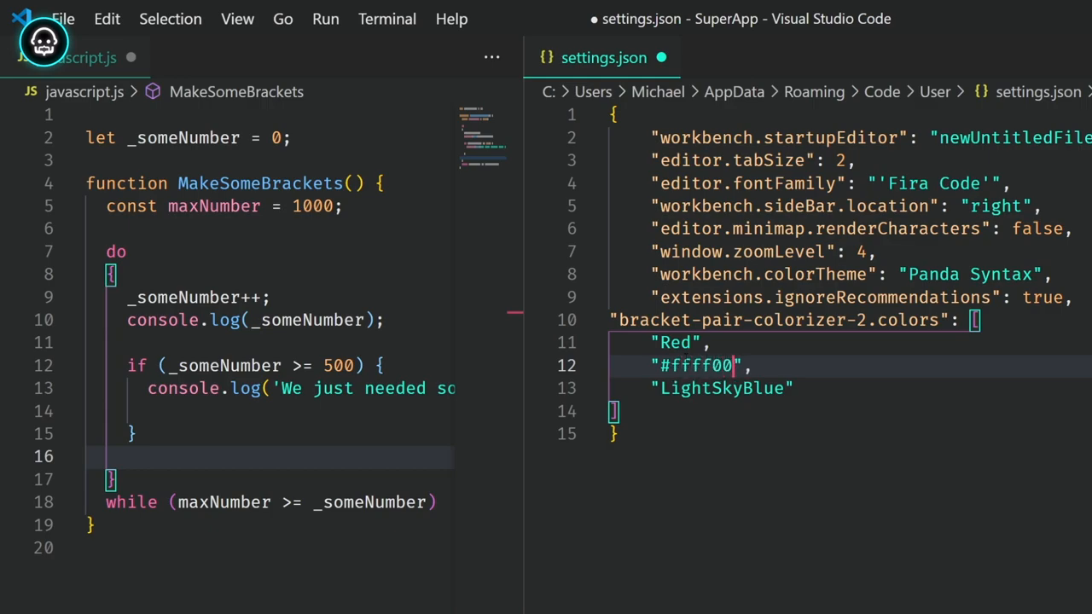
{"action": "type", "text": "rg\""}
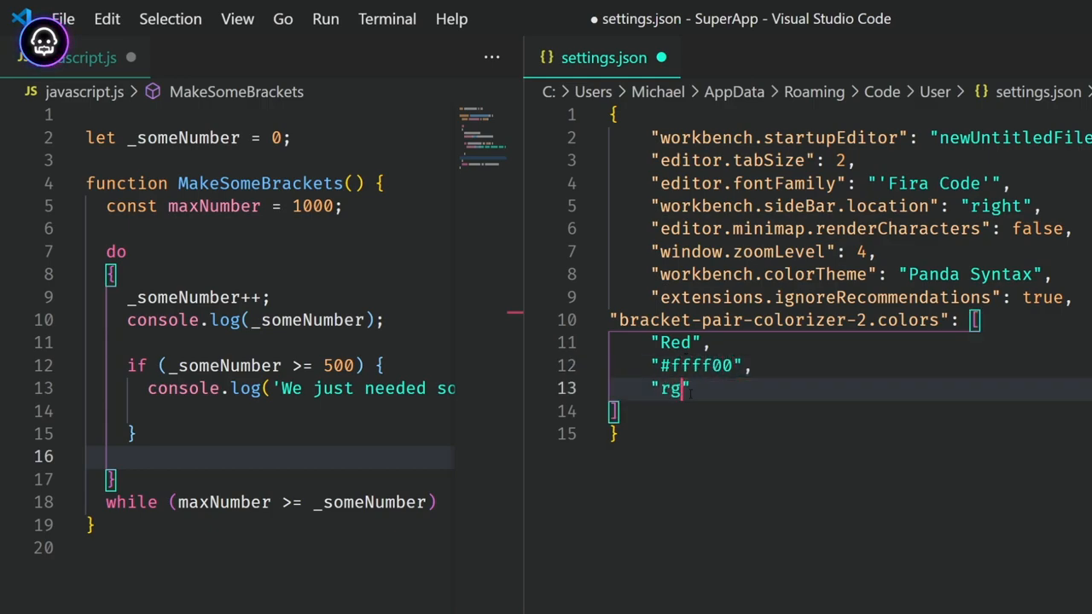
{"action": "type", "text": "ba(0,"}
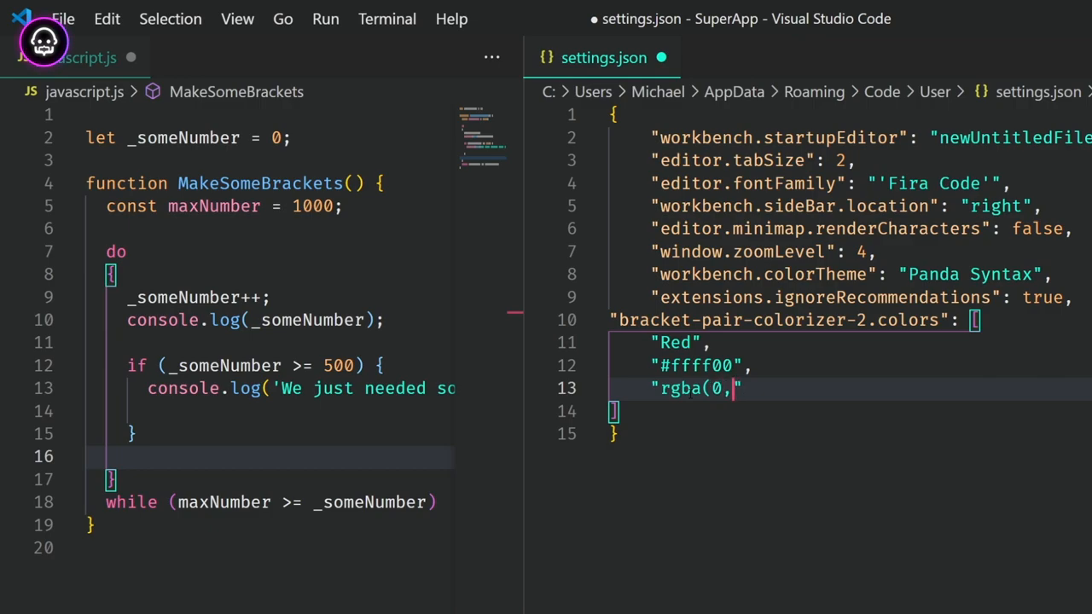
{"action": "type", "text": "250,255"}
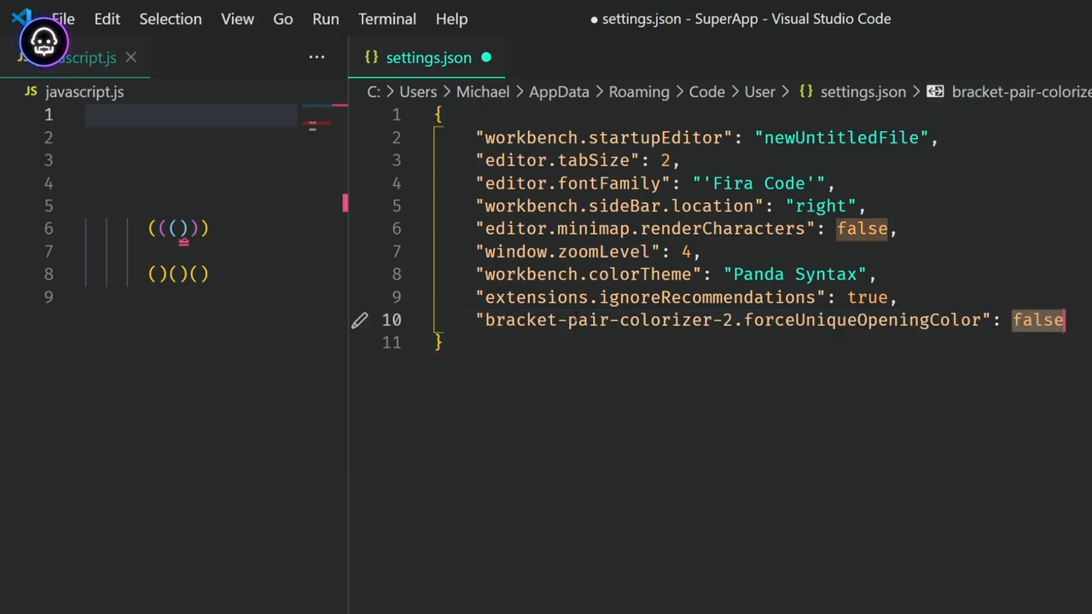
Step: Set forceUniqueOpeningColor to true, then begin a new quoted key 'b' for the next setting
{"action": "type", "text": "true"}
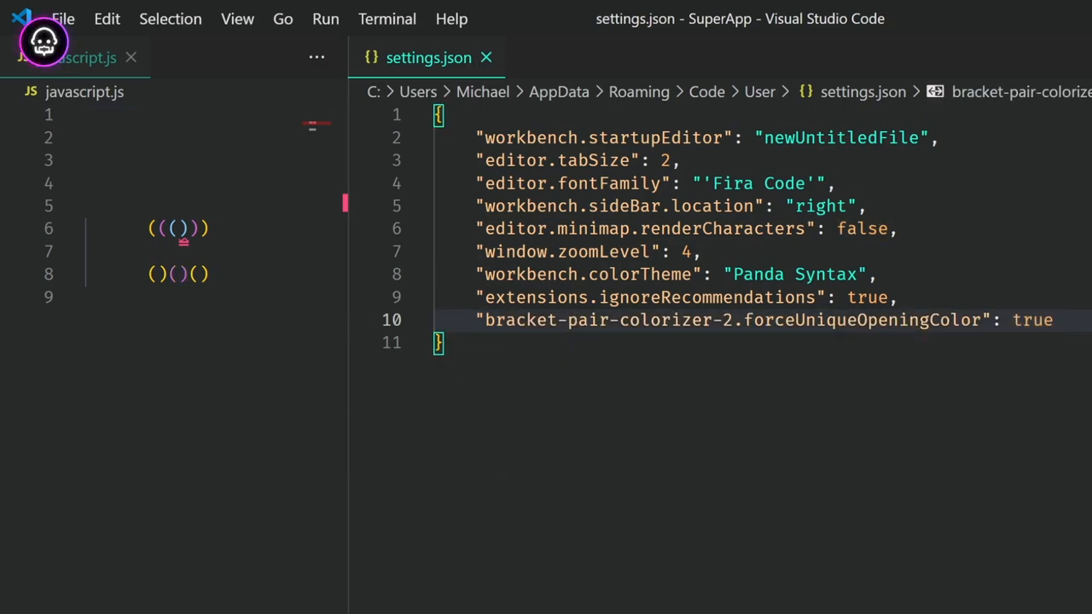
{"action": "type", "text": "\""}
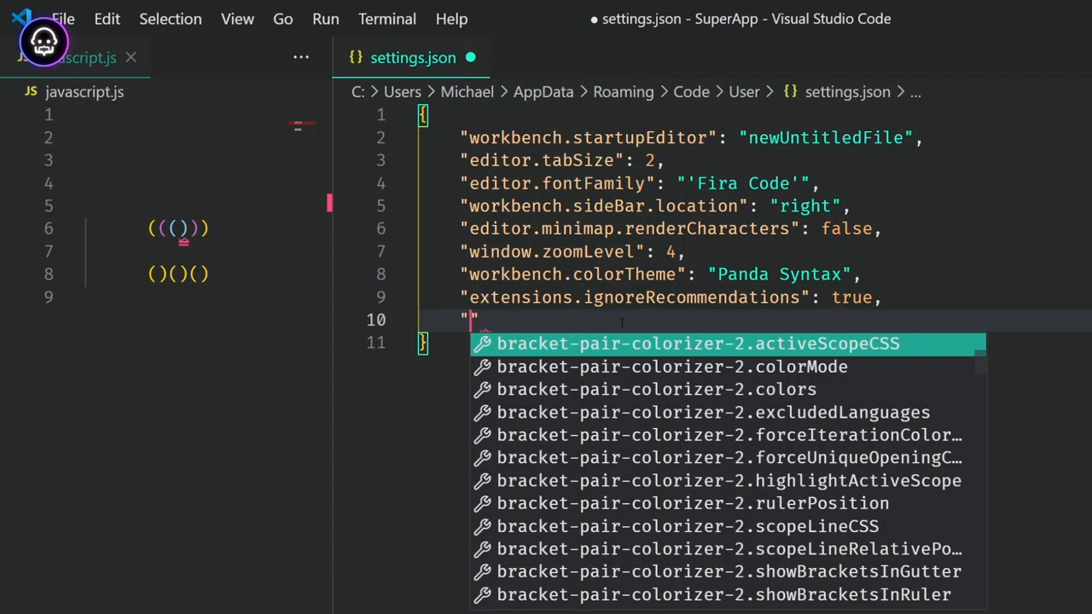
{"action": "type", "text": "b"}
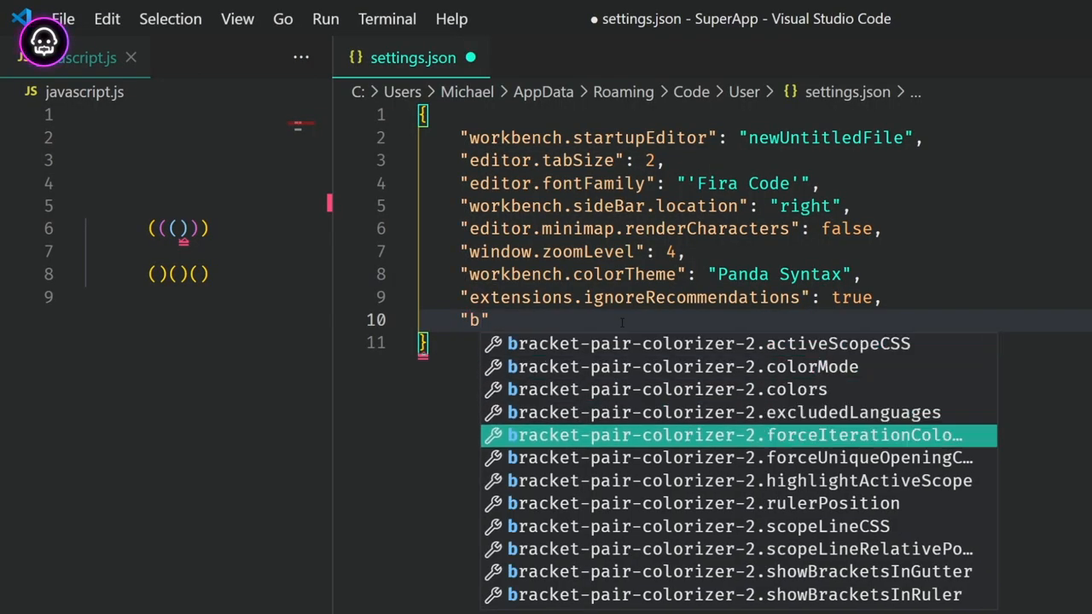